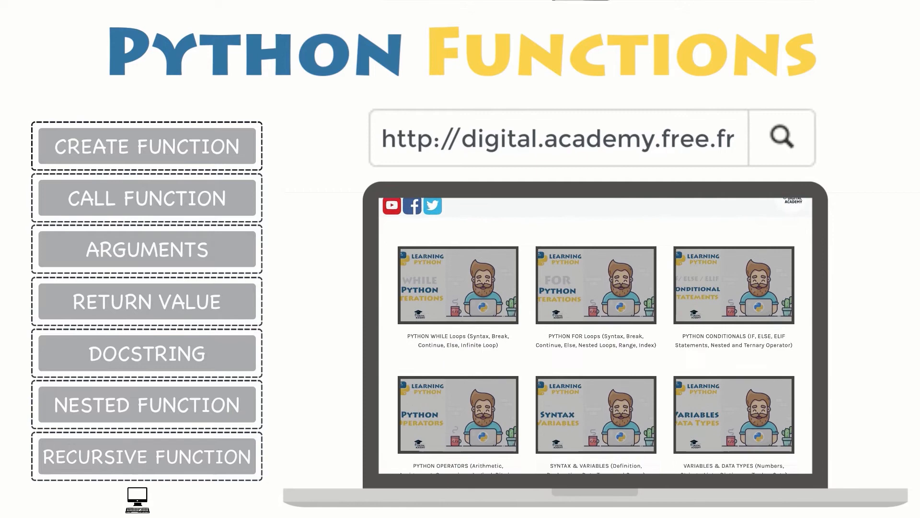
scroll("down", 3)
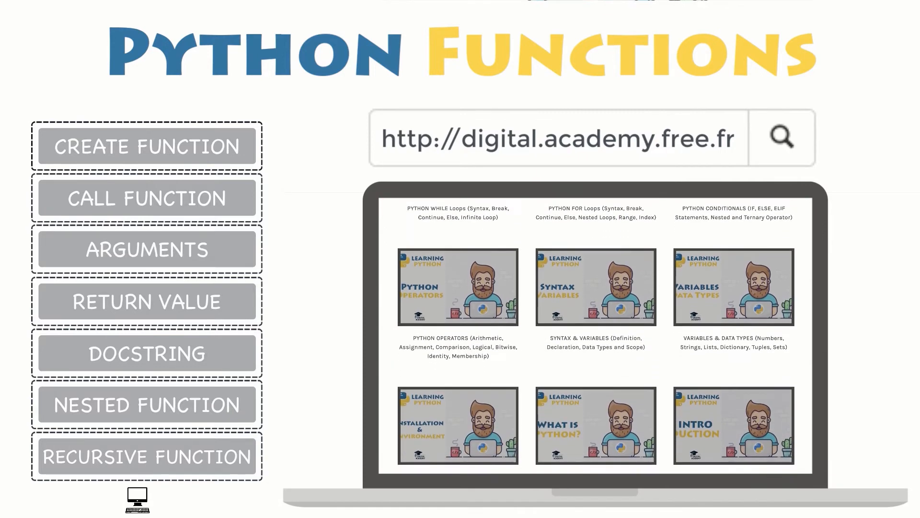